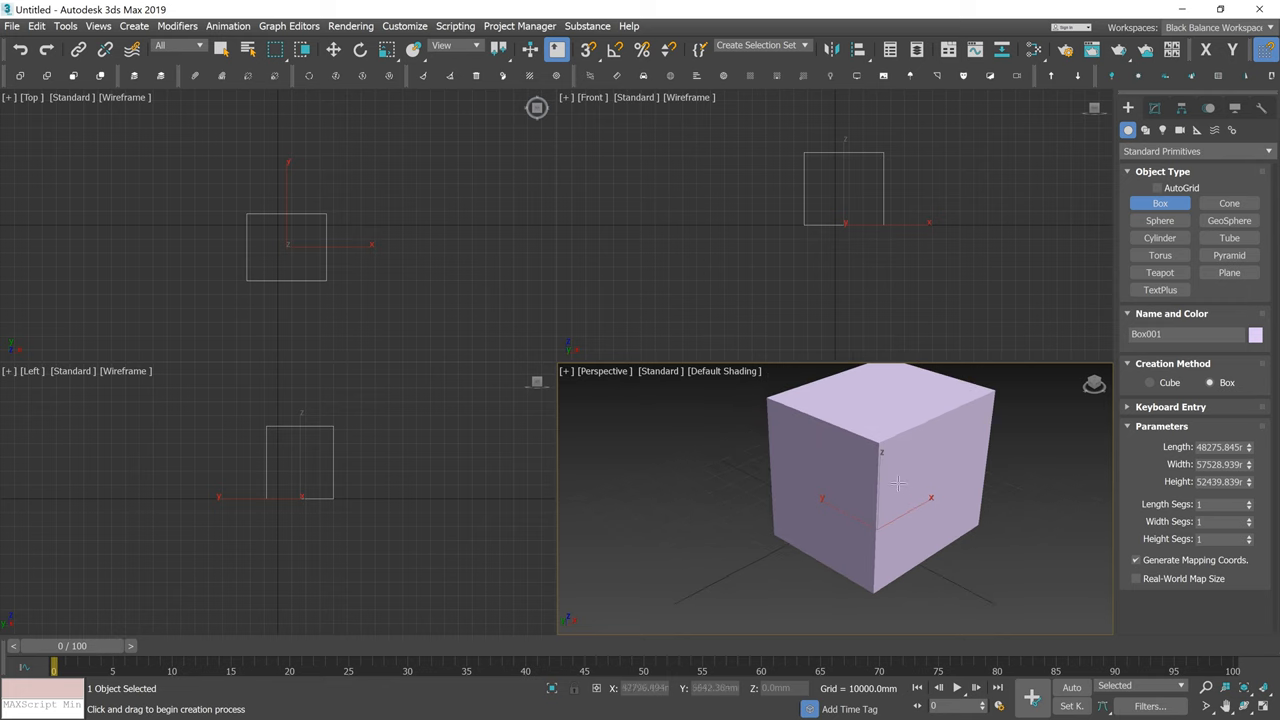
- Bring up the 3ds Max shortcut list showing the 2D Pan Zoom command and its shortcut
left_click(1030, 47)
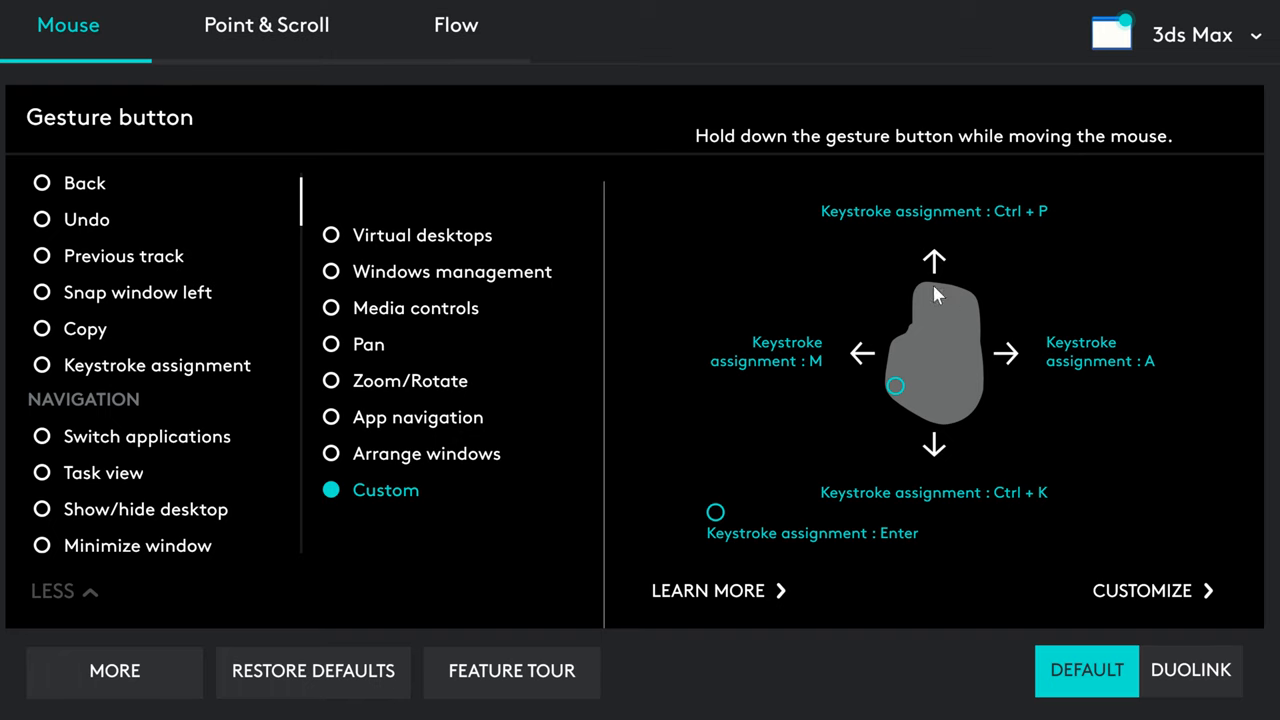
mouse_move(1065, 238)
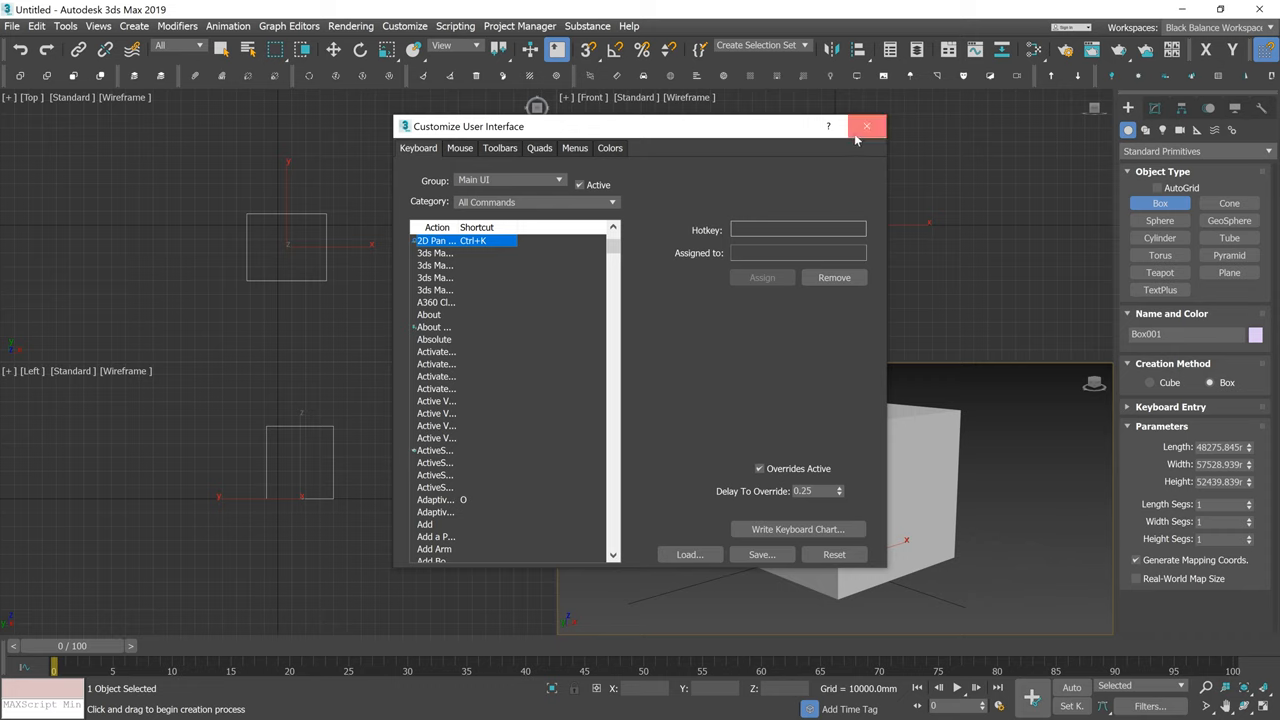
- Close interface customization, zoom the Perspective viewport, and list camera types under Create > Cameras
left_click(866, 126)
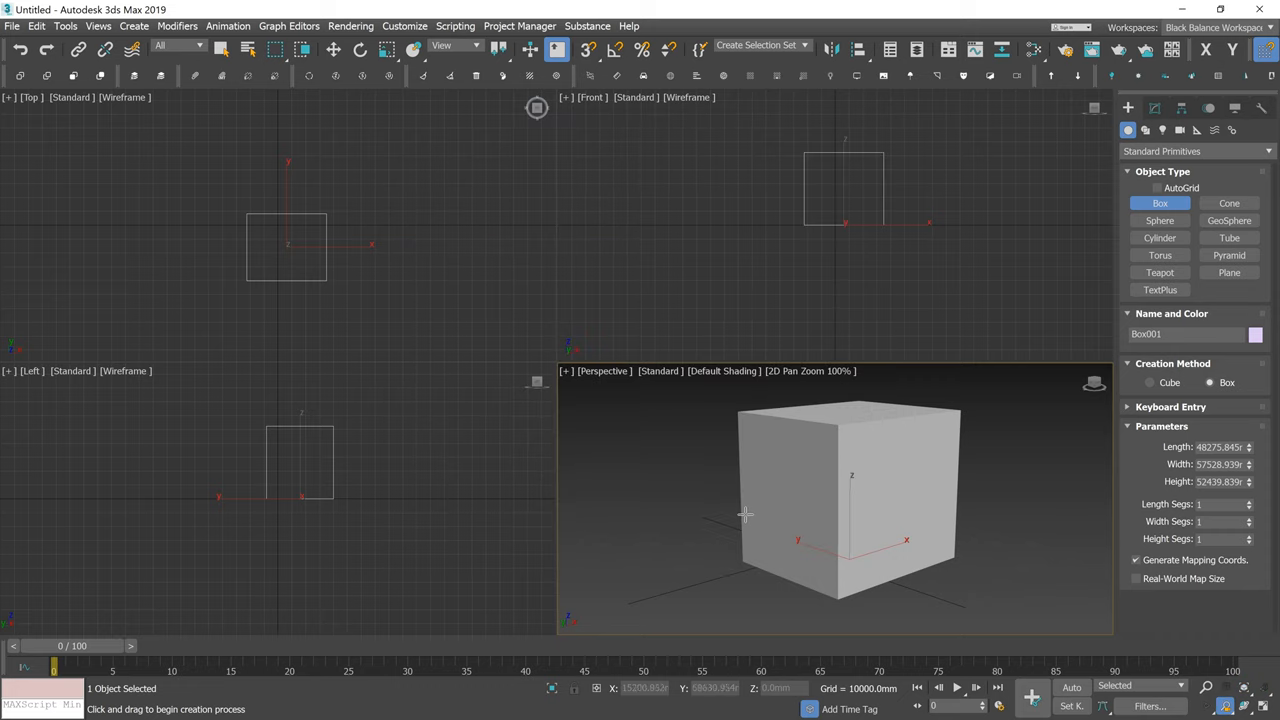
scroll("down", 3)
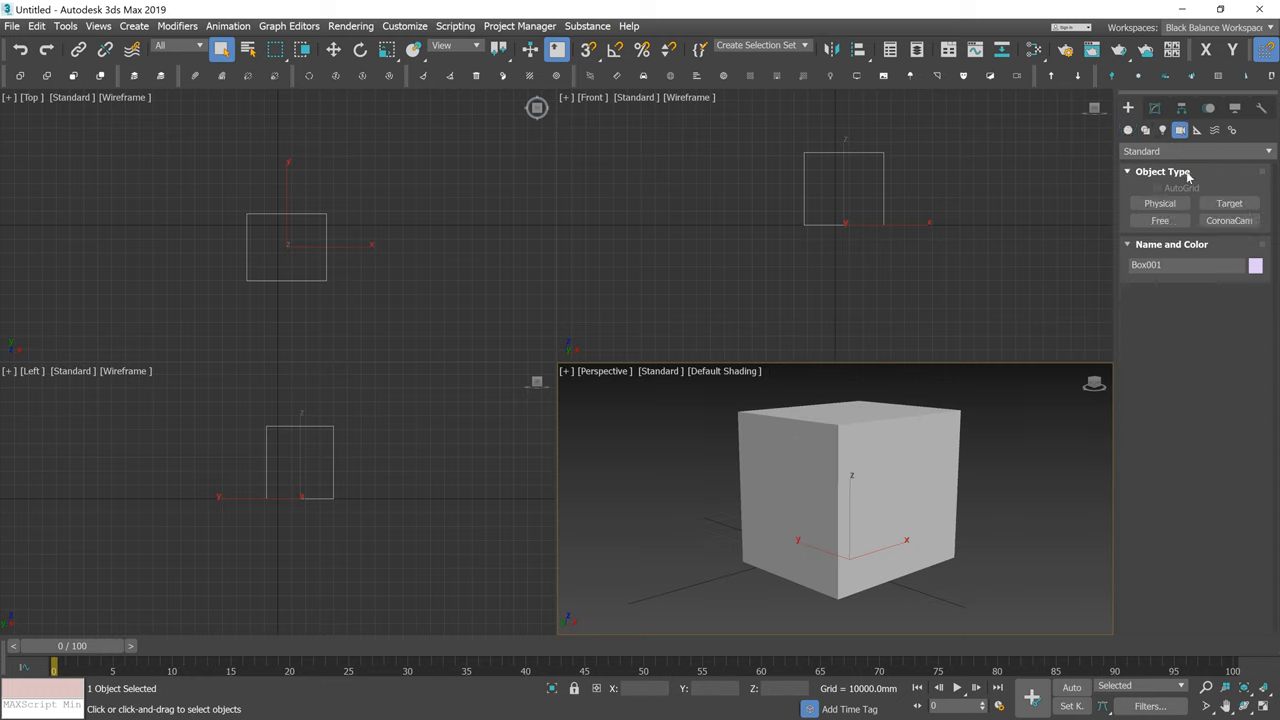
left_click(1228, 220)
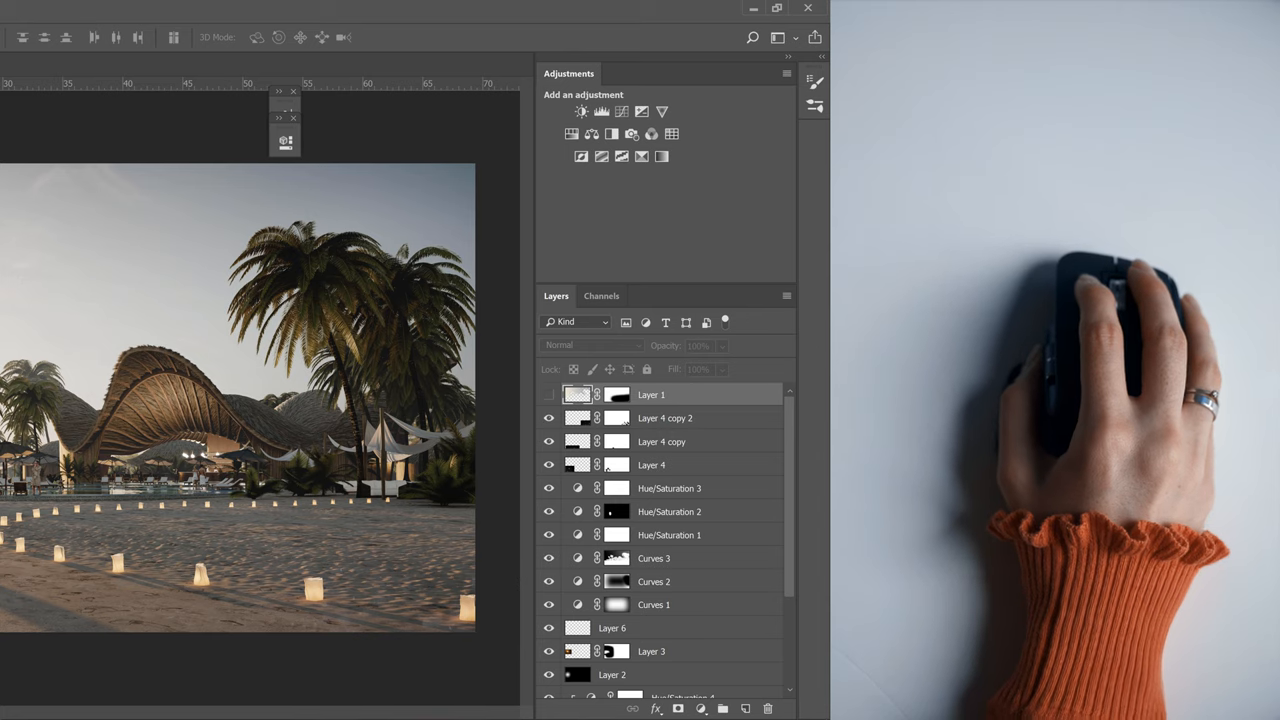
- Create Layer 7 inside Group 1 and delete Group 1's layer mask
left_click(699, 707)
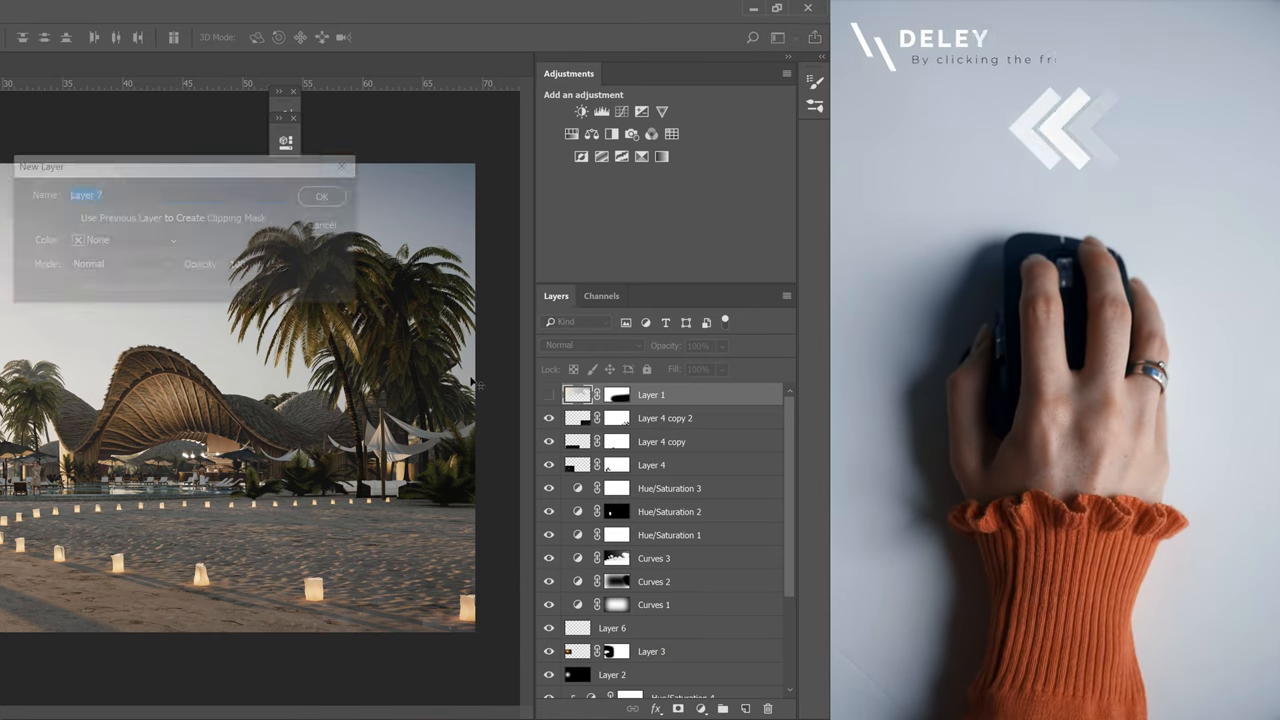
left_click(321, 196)
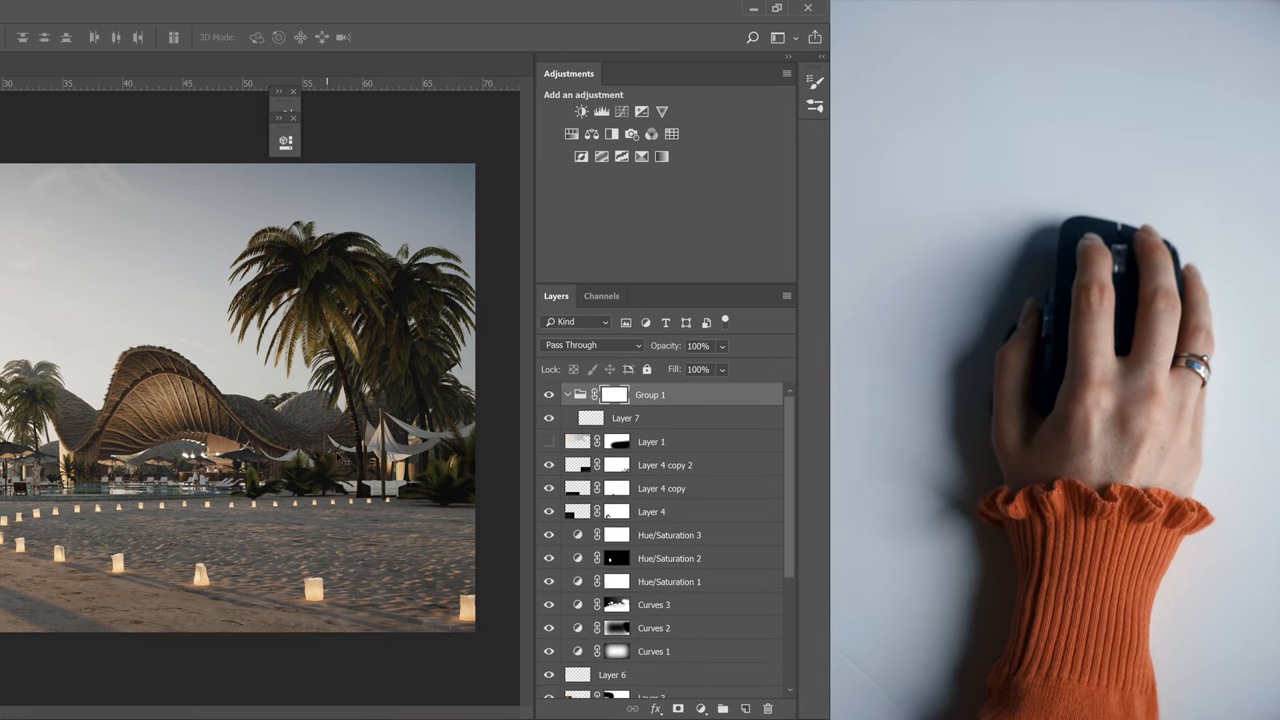
right_click(615, 394)
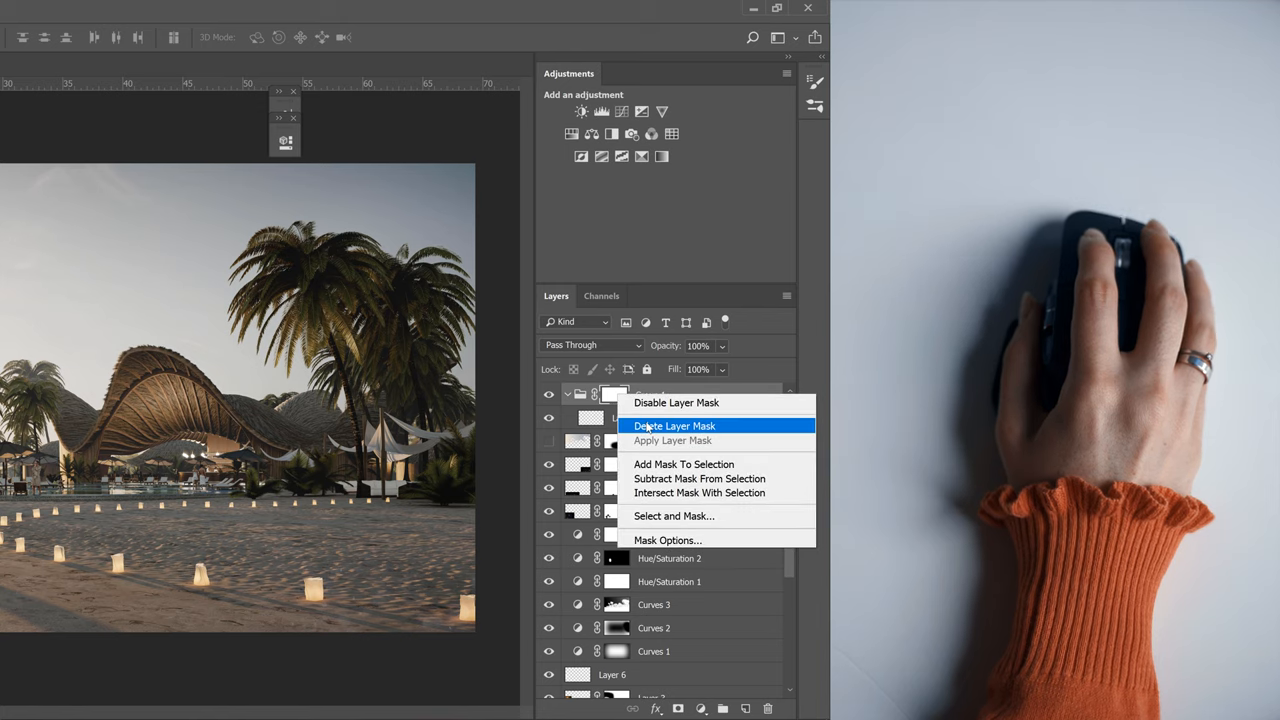
left_click(672, 425)
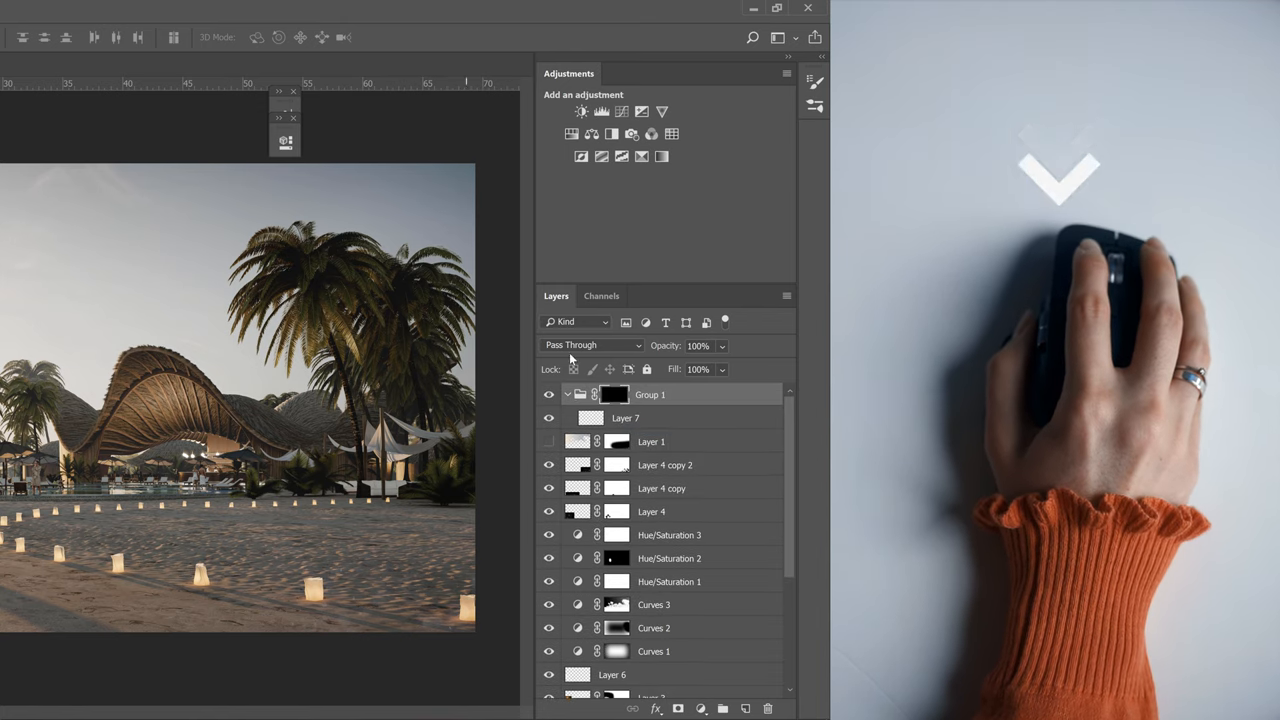
right_click(612, 394)
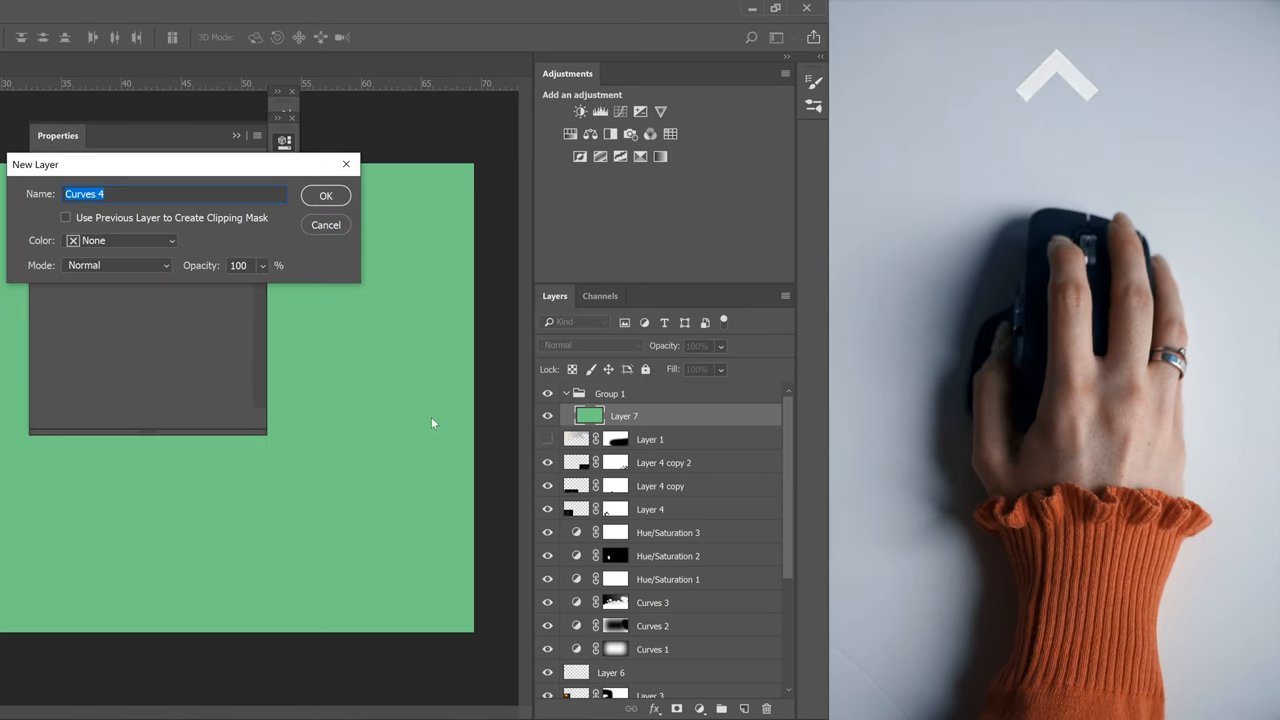
- Confirm new adjustment layers Curves 4, Curves 5, Hue/Saturation 5 and Hue/Saturation 6
left_click(325, 195)
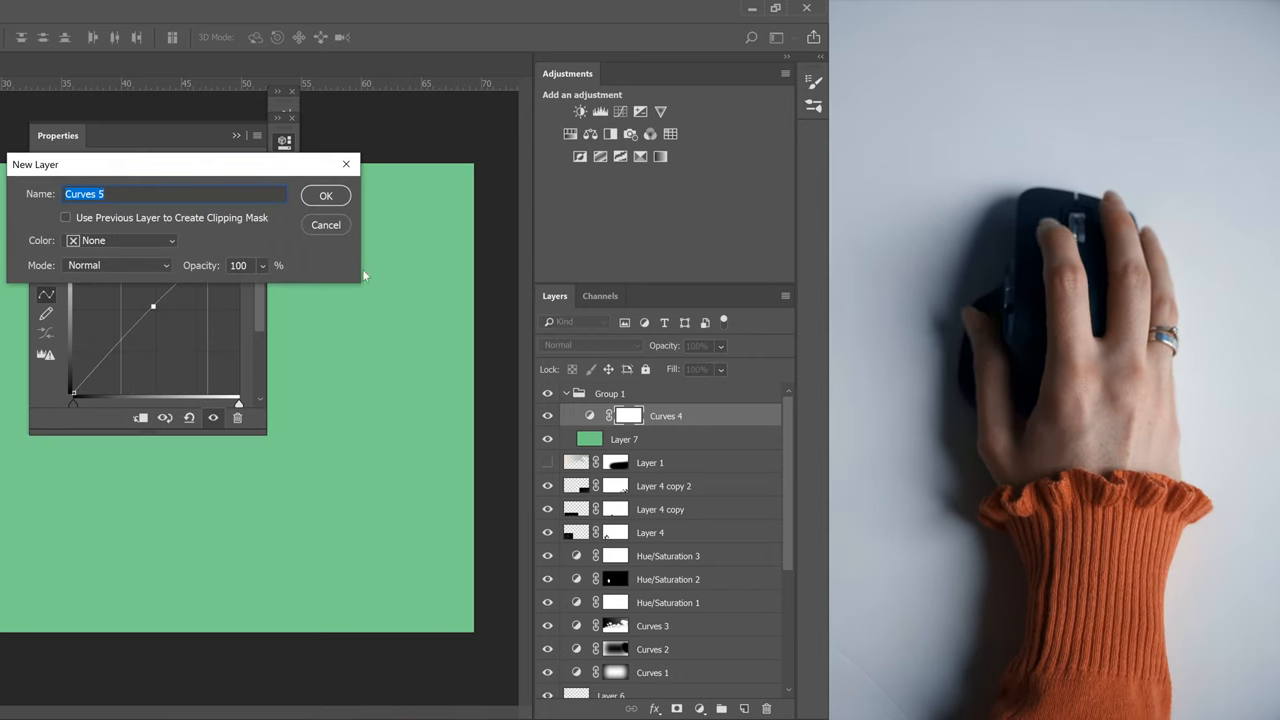
left_click(326, 195)
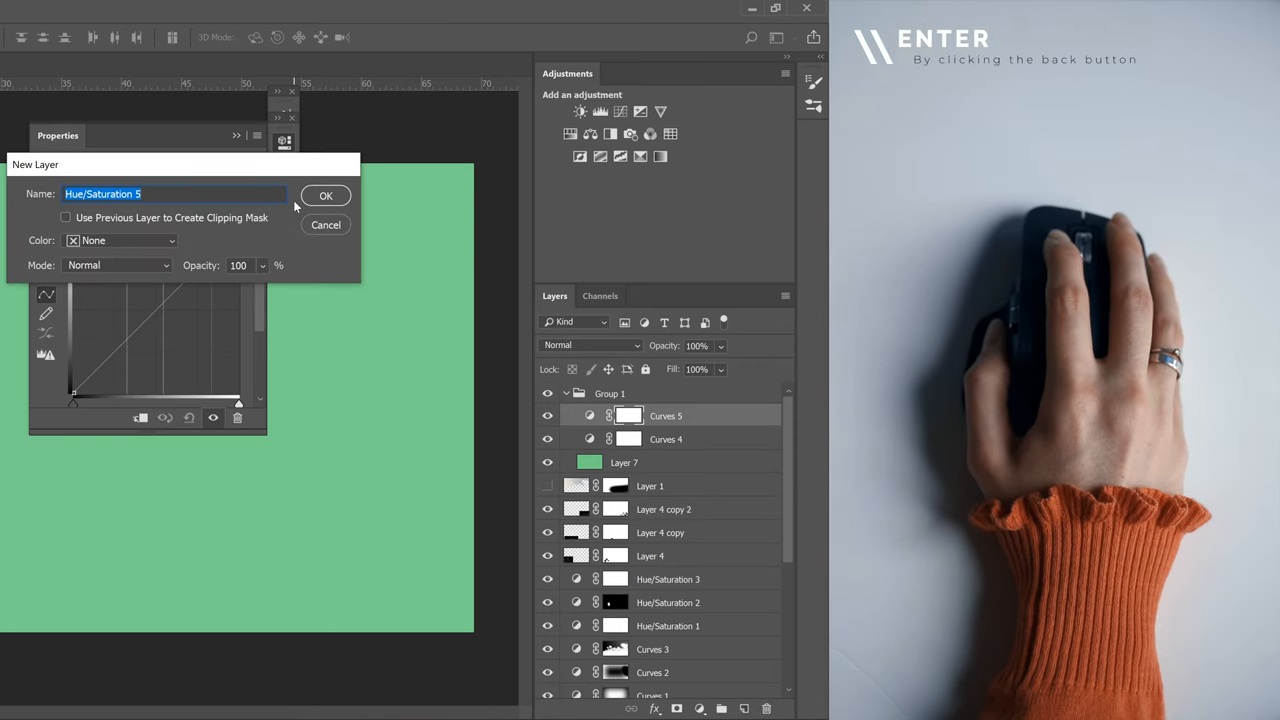
left_click(326, 195)
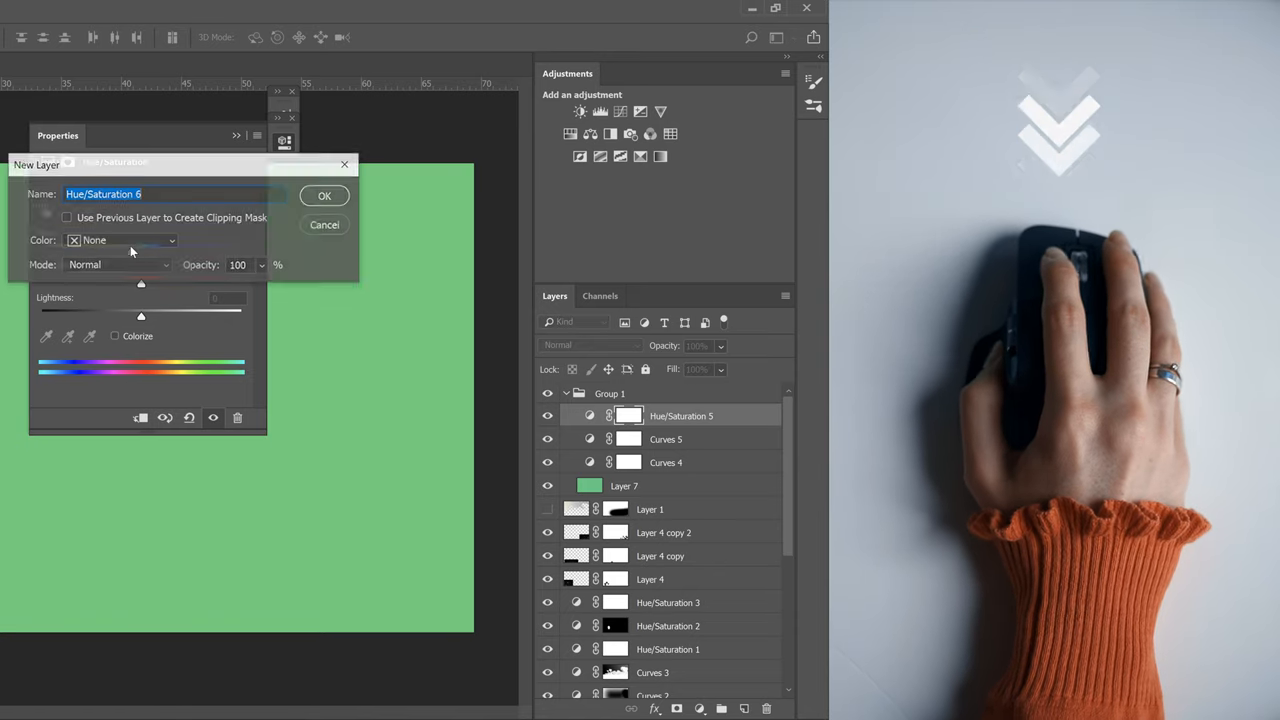
left_click(324, 195)
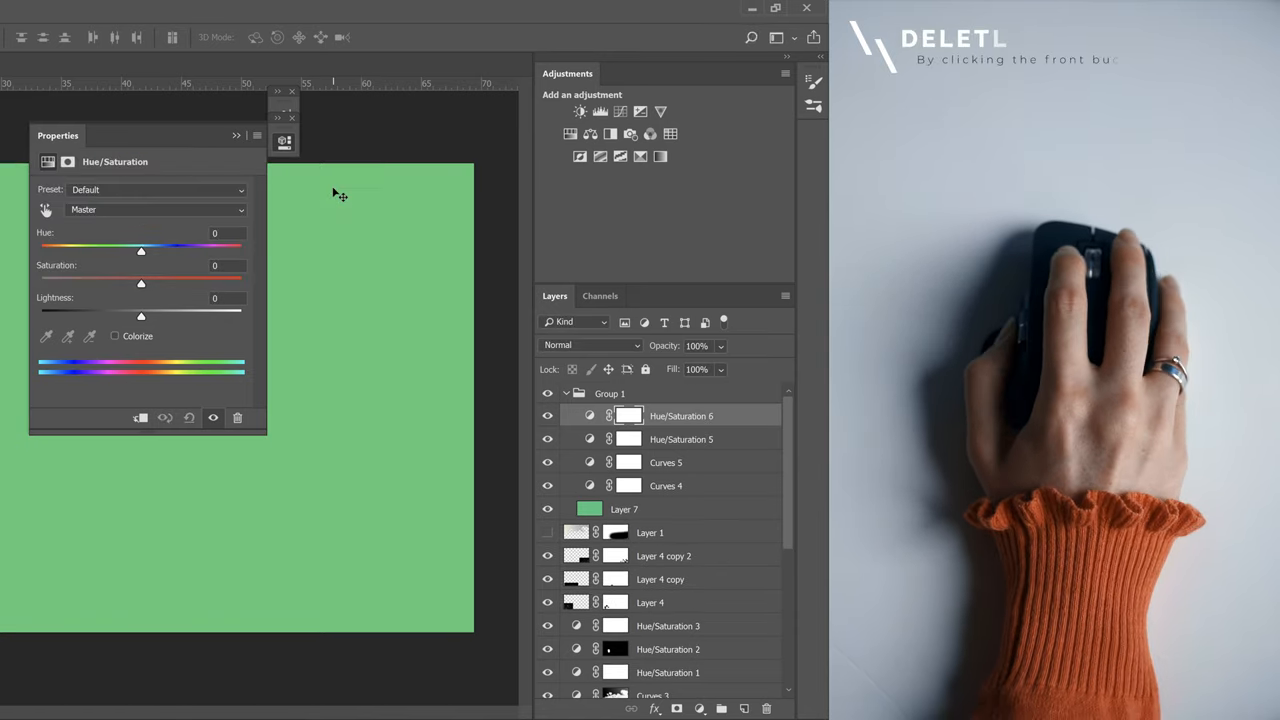